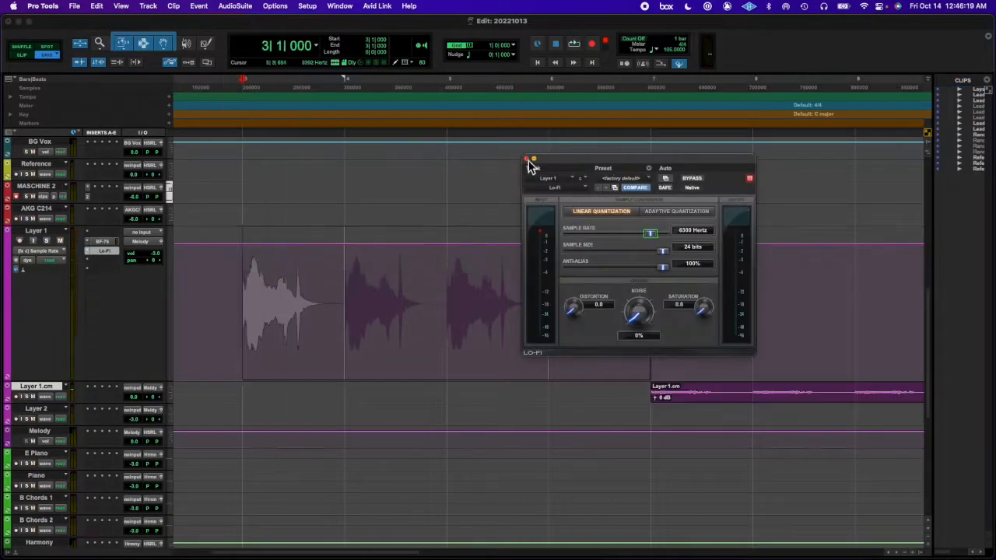
- Close the Lo-Fi plugin window on Layer 1, keeping its 6300 Hz sample rate
left_click(530, 162)
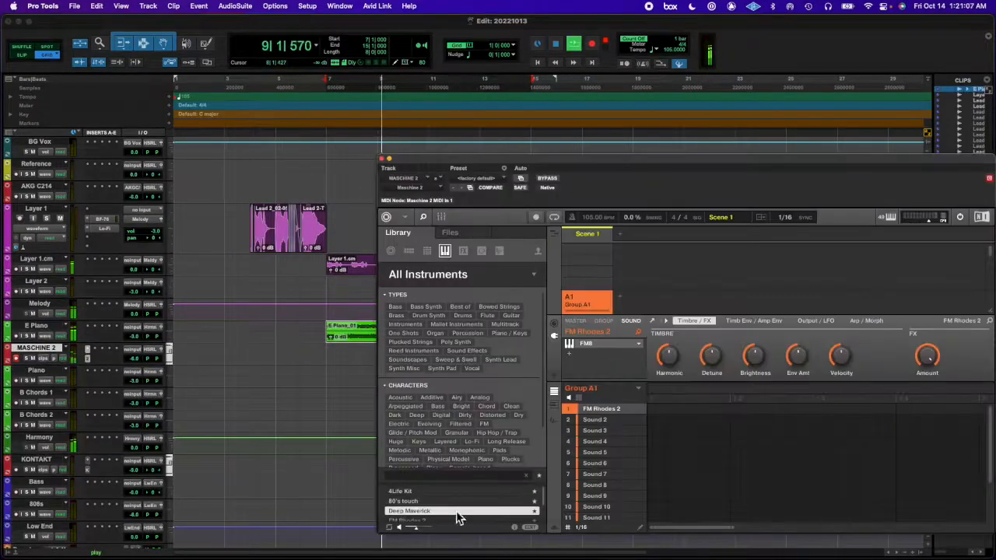
- Close the Maschine 2 instrument window to reveal the recorded E Piano clip (bars 7-15)
left_click(380, 158)
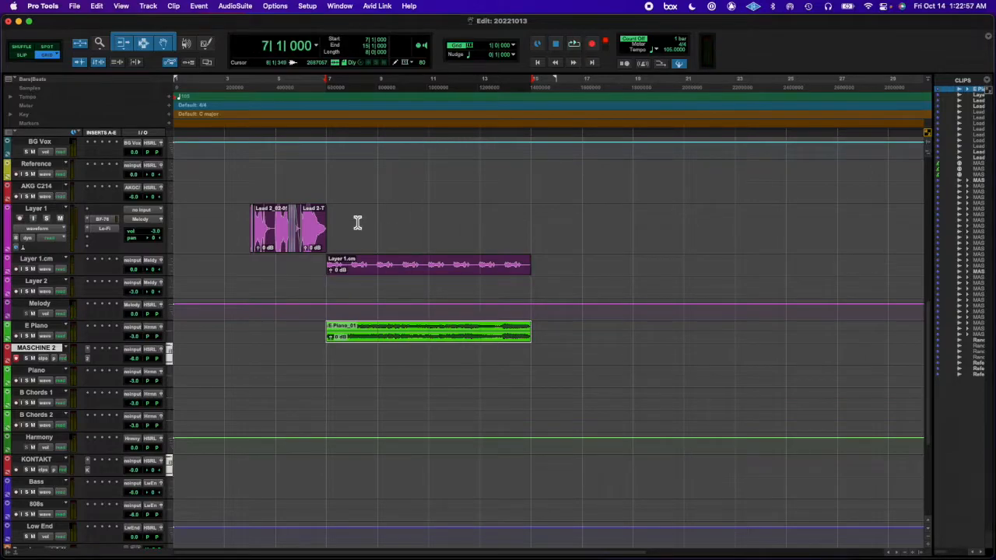